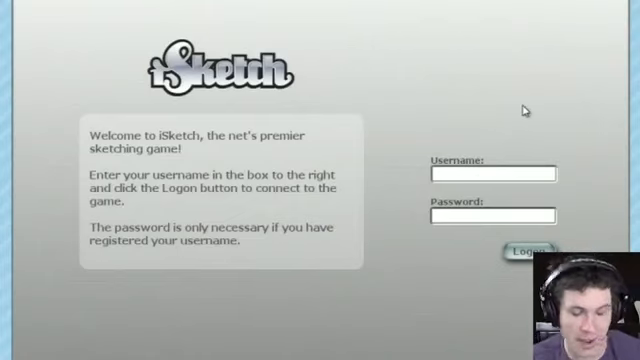
- Log on to iSketch with the username 'wearr' and connect to the game
type("wearr")
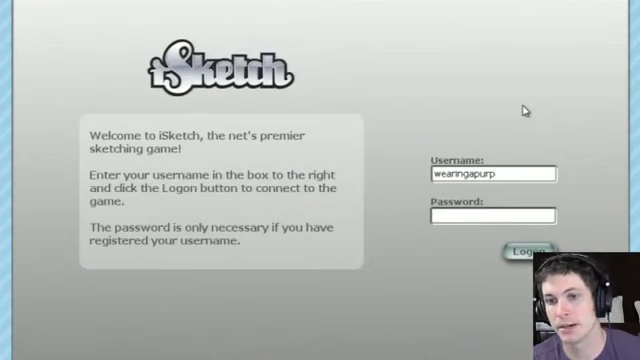
left_click(524, 252)
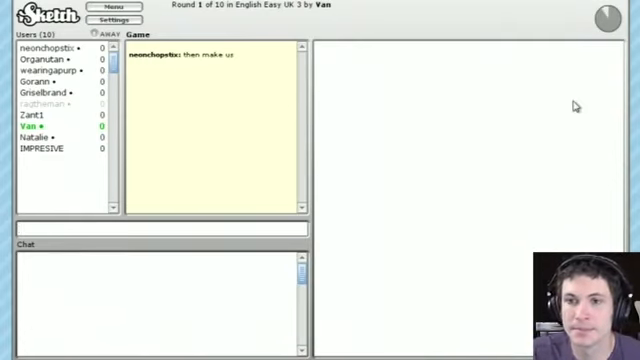
- Send chat guesses 'slant', 'sideways', 'trashcan' and 'gun pistol' for the cylinder sketch
left_click_drag(392, 146, 474, 116)
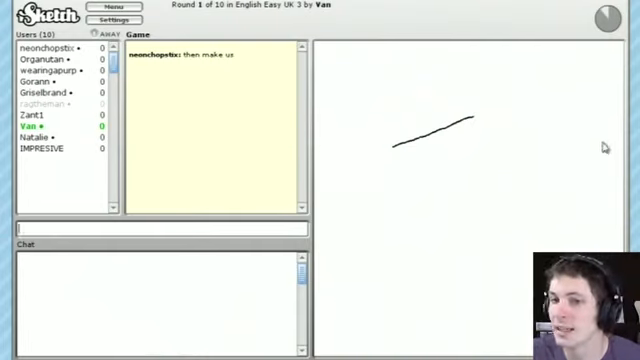
mouse_move(258, 100)
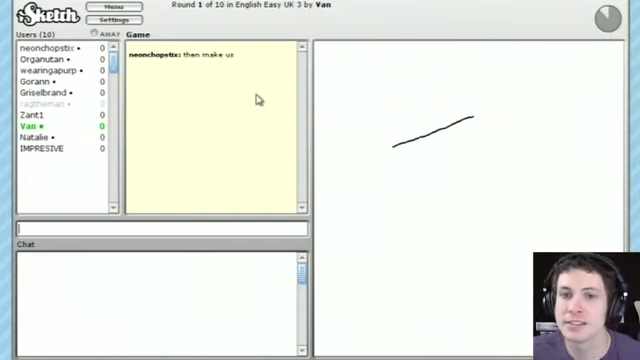
type("slant")
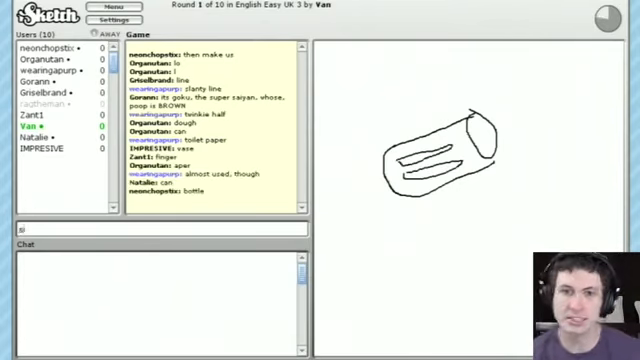
type("sideways")
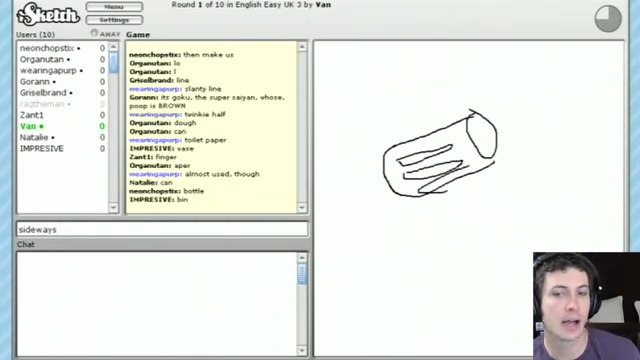
type("trashcan th")
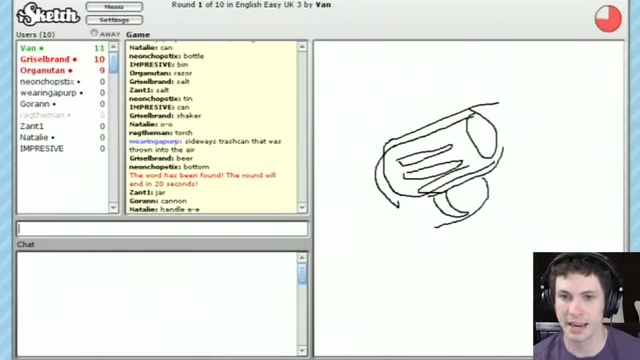
type("gun pistol")
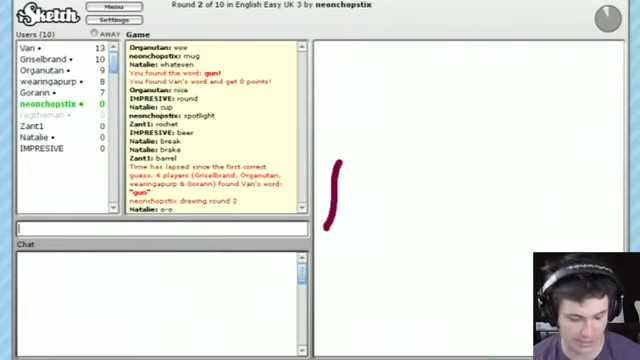
- Send chat guesses 'red', 'trees plant' and 'leaves' for the green tree sketch
type("red")
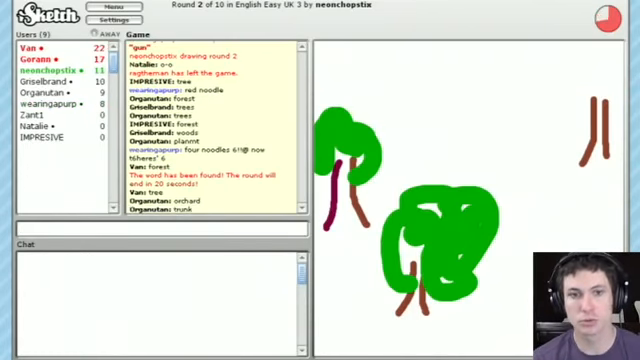
type("trees plant")
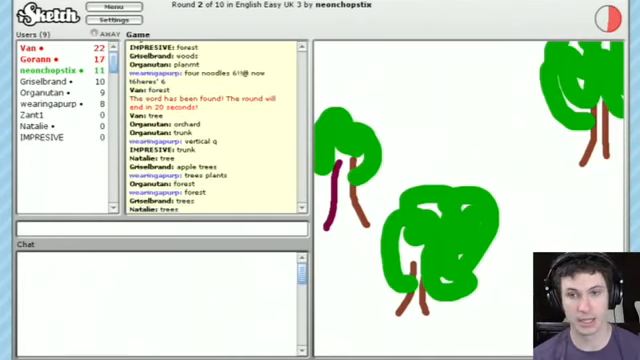
type("leaves")
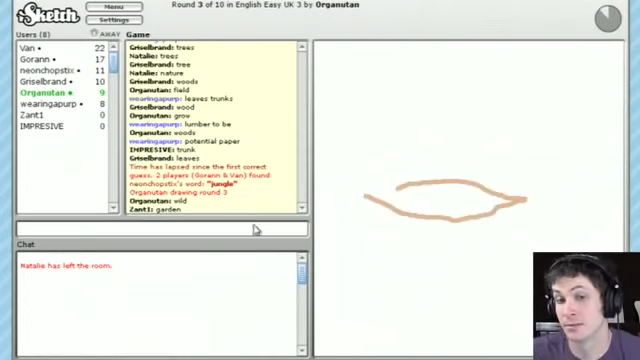
- Guess 'peac', 'human blue eye', 'blue', 'one eye' in chat, then post 'I AM ALL POWERFU'
type("peac")
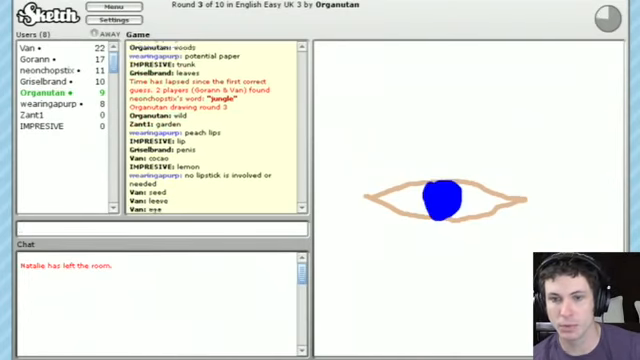
type("human blue eye")
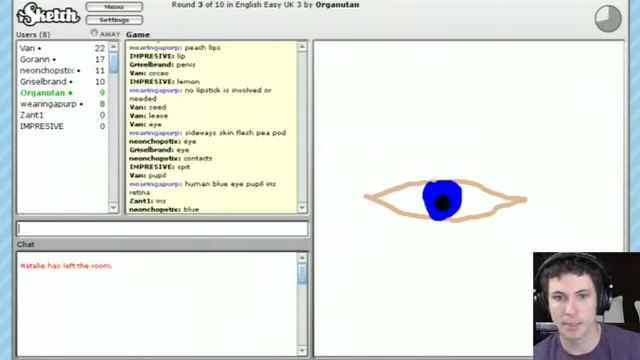
type("blue eye girl")
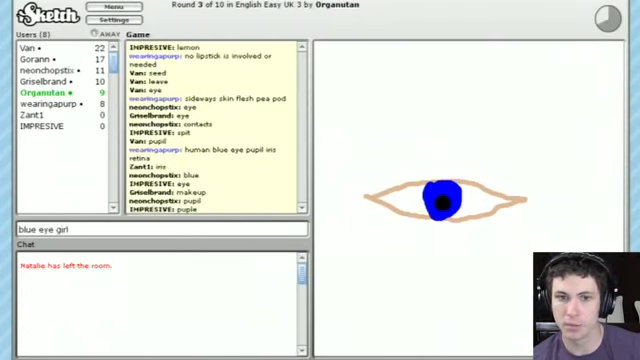
type("one eye ce")
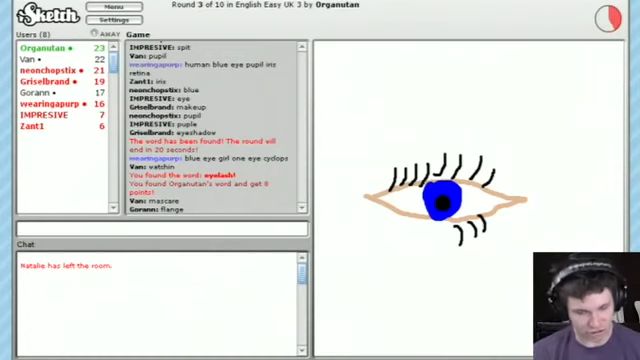
type("I AM")
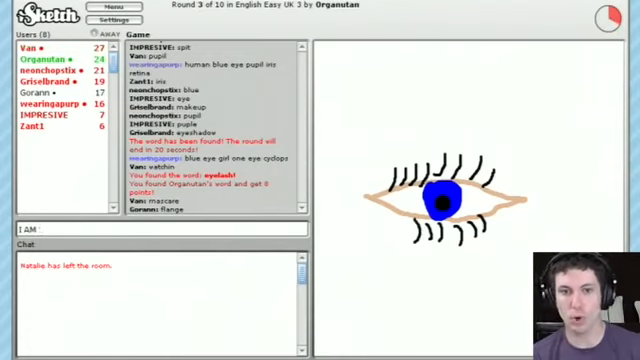
type("ALL POWERFU")
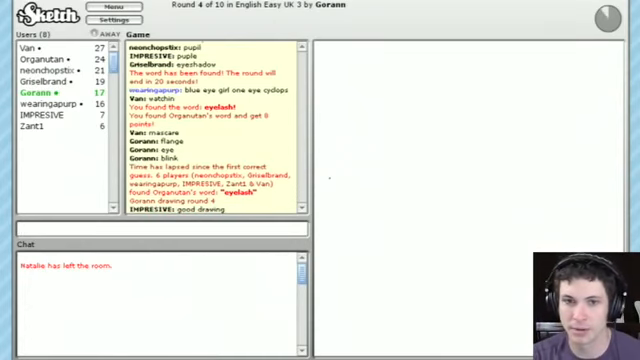
- Post 'bring it', then guess 'box person', 'airp' and 'security sc' for the dark box sketch
type("bring it gor")
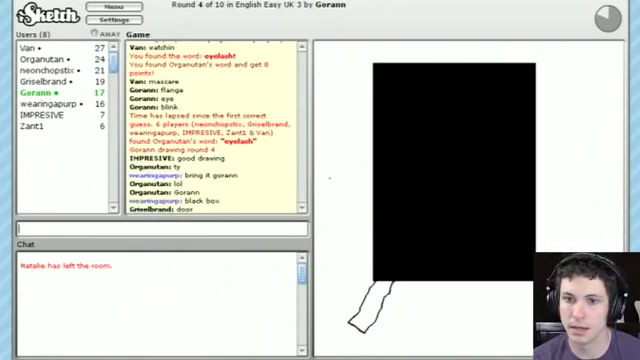
type("box person")
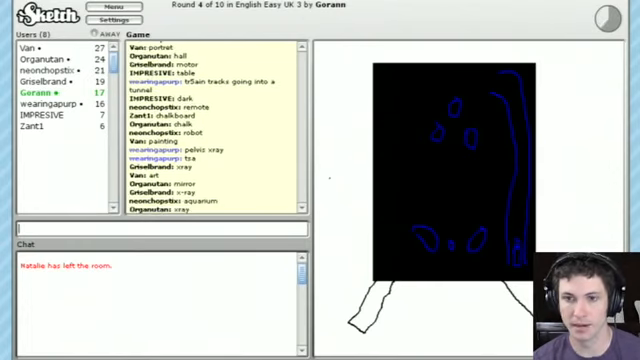
type("airp")
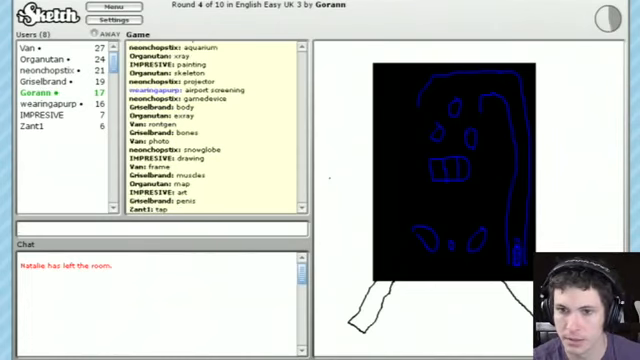
type("security sc")
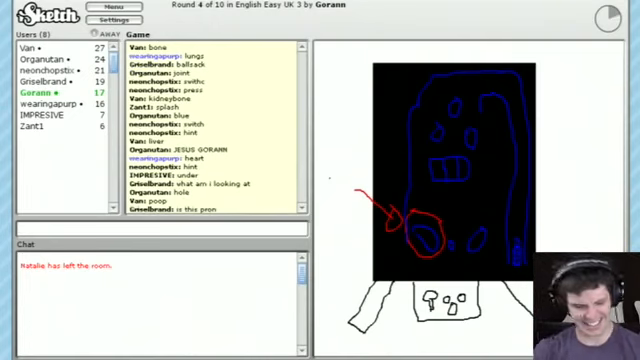
- Guess 'chest re' in chat for the boxy drawing with the red arrow
type("chest re")
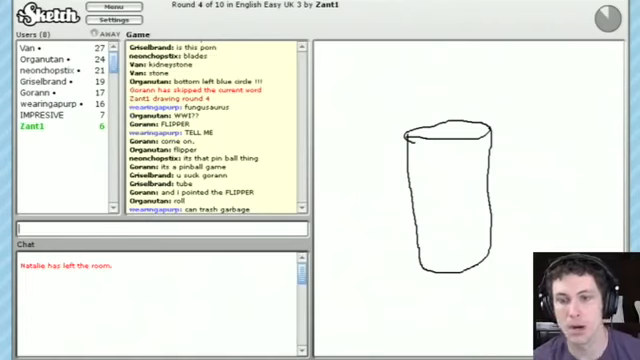
- Guess 'cylin', 'trash landfill' and 'salts' in chat, then send the message about shaking
type("cylin")
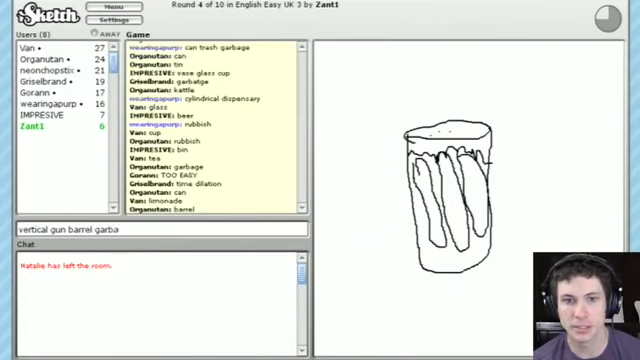
type("trash landfill")
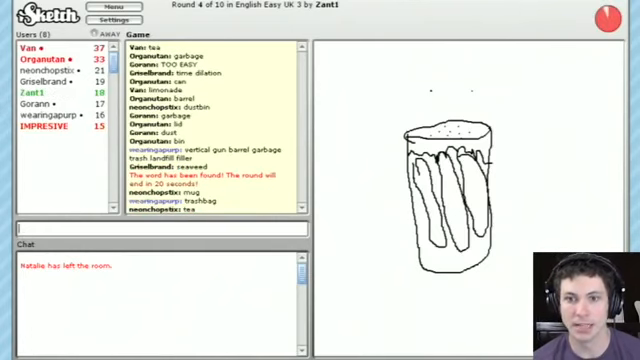
type("salts")
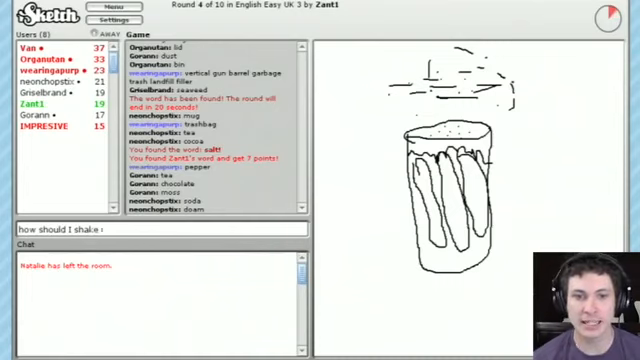
key("enter")
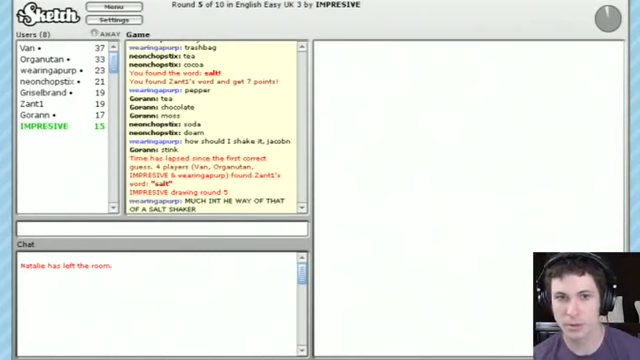
- Chat 'impresiv' and 'ooh,', submit the husband food drum beating guess, then guess 'waite'
type("impresive speling abilitys")
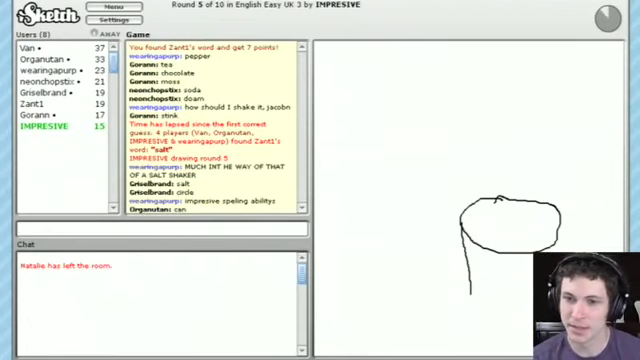
type("ooh, a chair table dinner")
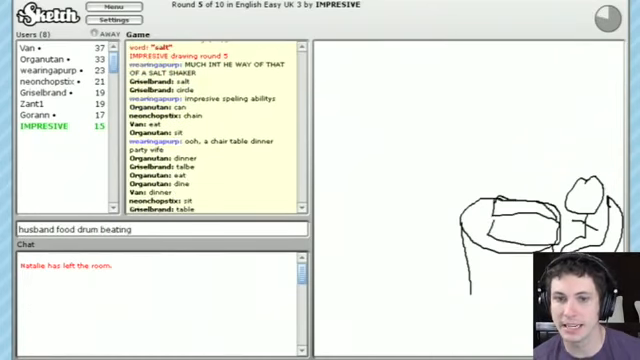
type("nd")
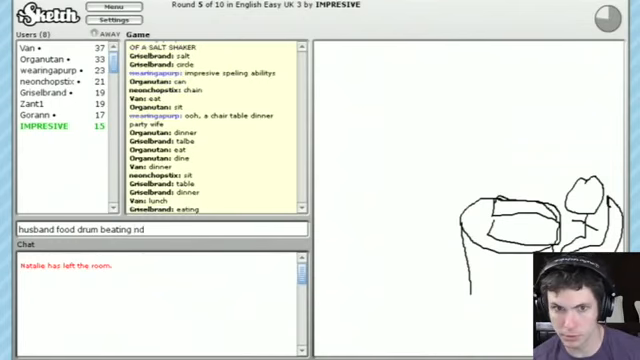
key("enter")
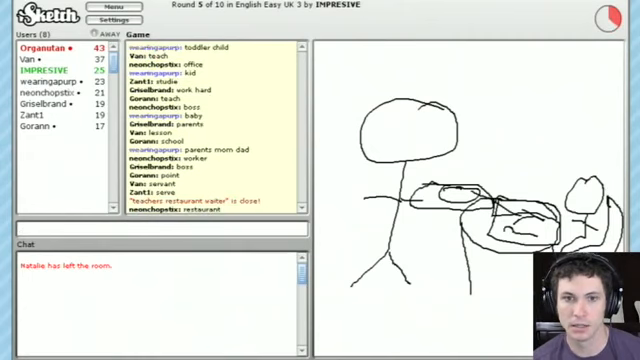
type("waite")
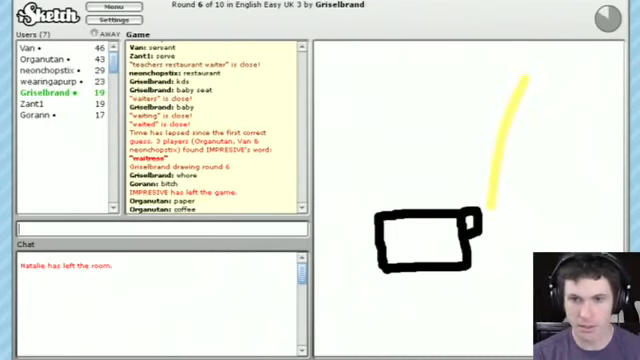
- Guess 'coffee cup that som' in chat for the yellow-beam drawing
type("coffee cup that som")
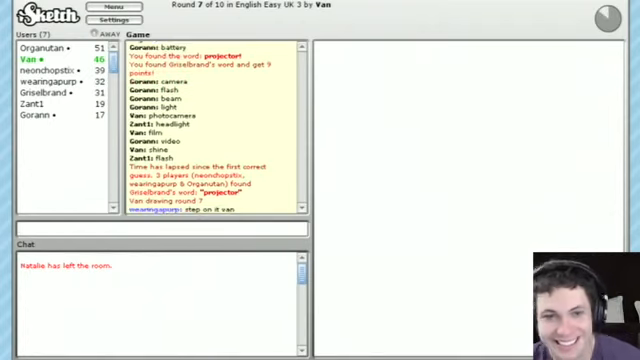
- Guess 'ear', 'top par', 'two people', 'people', 'grou' and 'party' for the tall figures sketch
left_click_drag(370, 160, 360, 180)
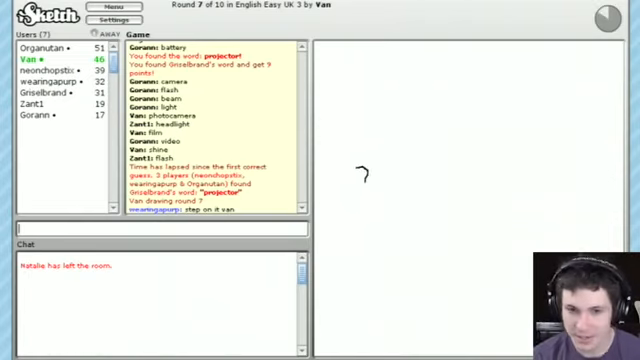
type("earingapurp: earlobe")
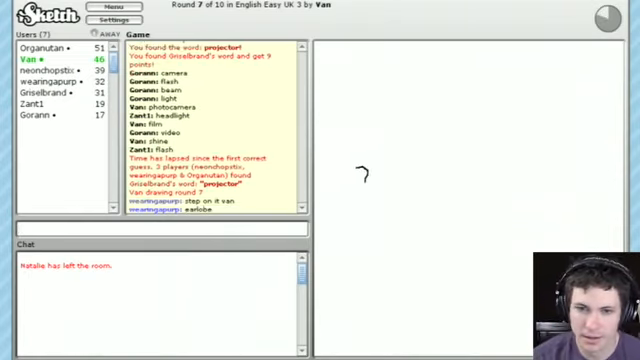
type("top part of a question mark")
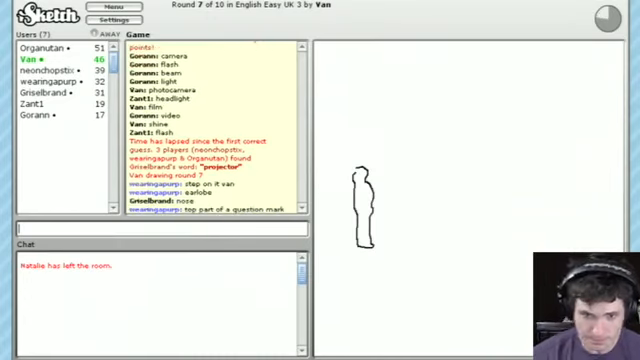
type("impre")
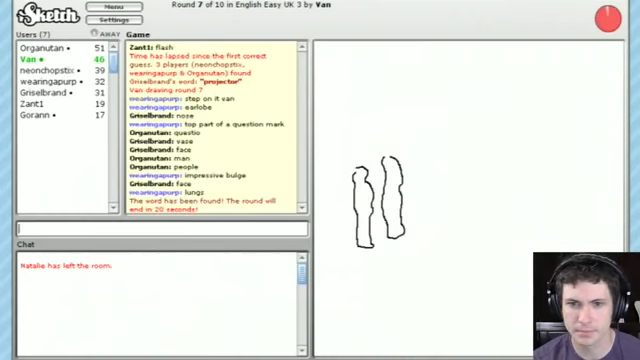
type("two people")
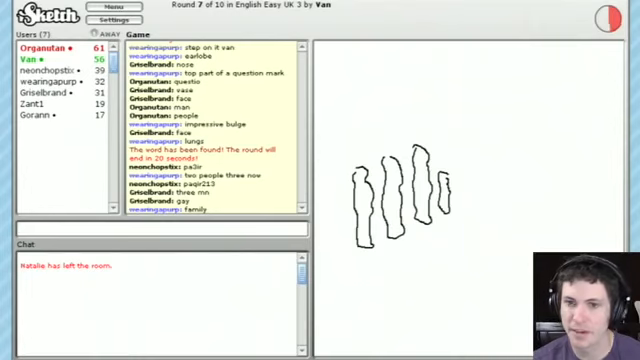
type("people")
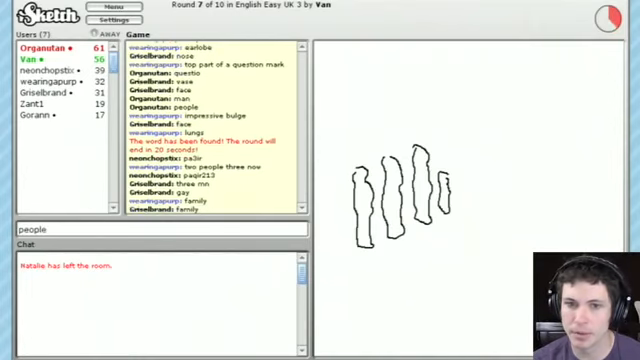
type("grou")
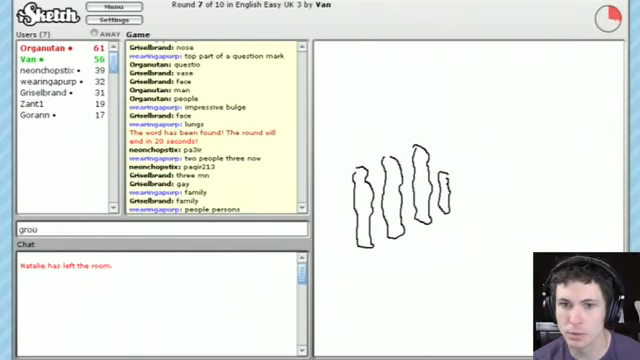
type("party")
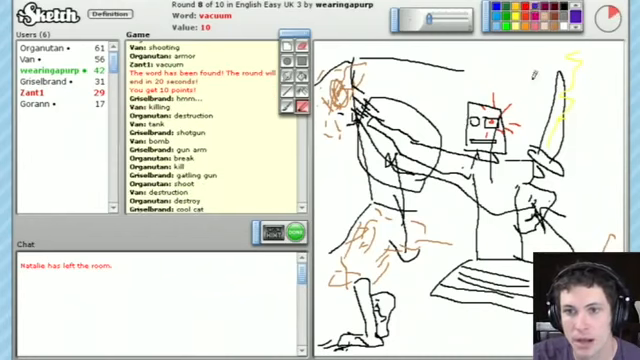
- Add finishing strokes to the robot janitor vacuum sketch on the canvas
left_click_drag(470, 110, 484, 124)
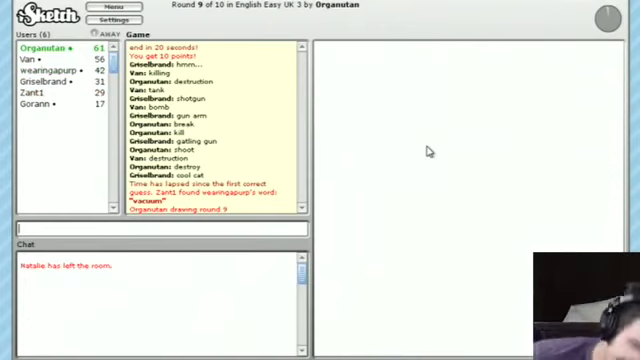
mouse_move(430, 148)
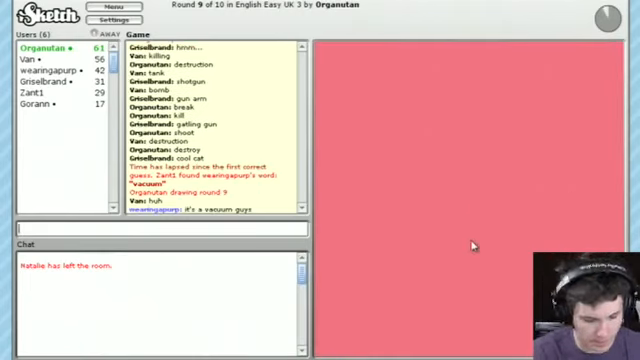
- Guess 'pepto bisp', 'pink', 'kitty' and 'ja' in chat for the pink cat sketch
type("pepto bisp")
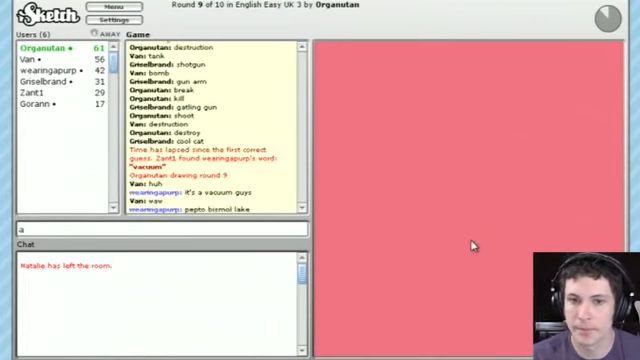
type("pink")
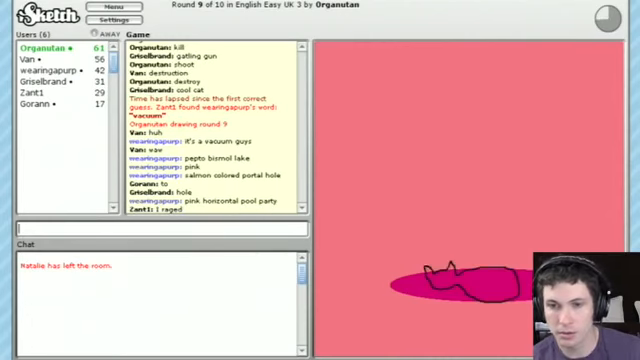
type("kitty")
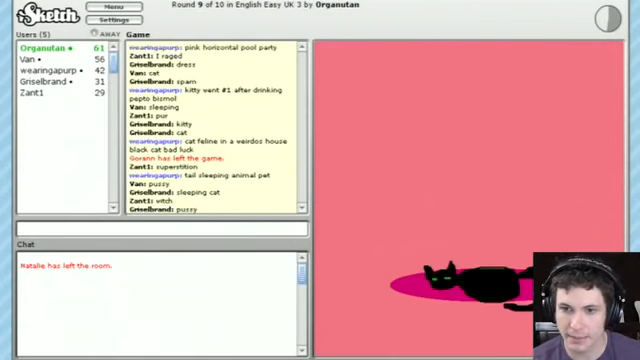
type("ja")
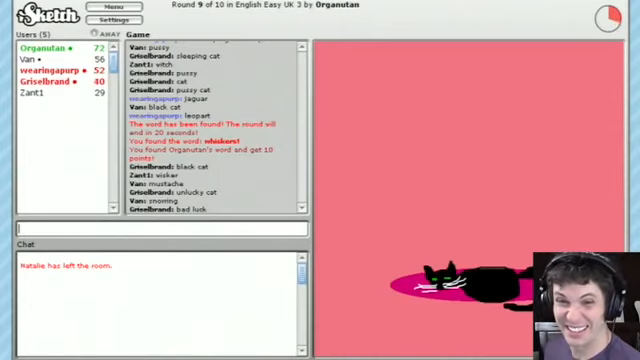
- Scroll the chat down to follow the end of the whiskers round
scroll("down", 3)
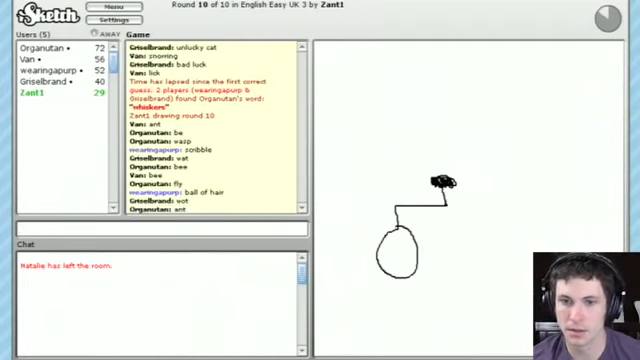
- Guess 'unic' then 'bicy' in chat until bicycle is accepted for the two-wheeled sketch
type("unicycle clown")
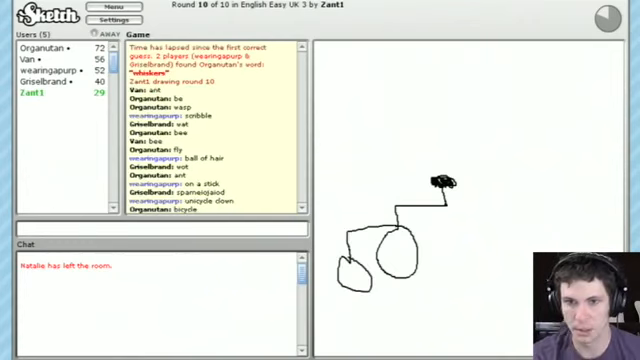
type("bicy")
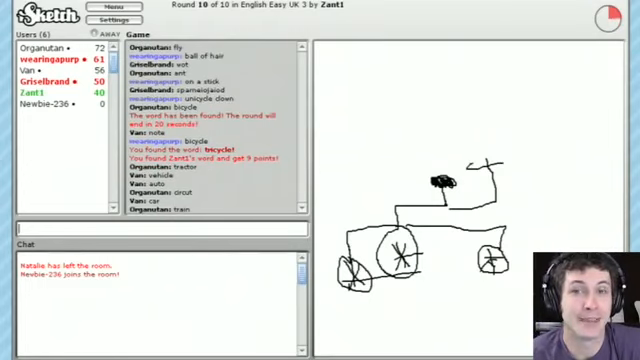
scroll("down", 3)
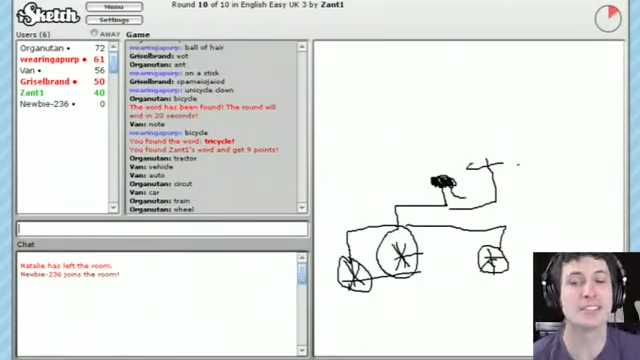